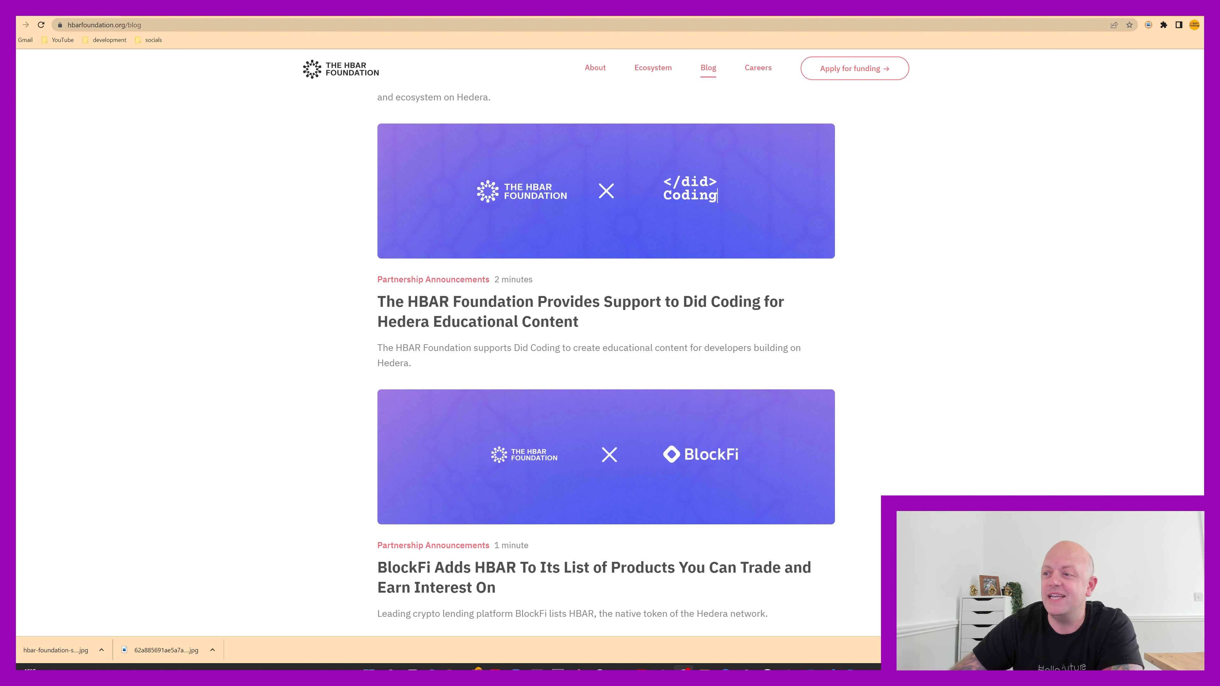
mouse_move(536, 203)
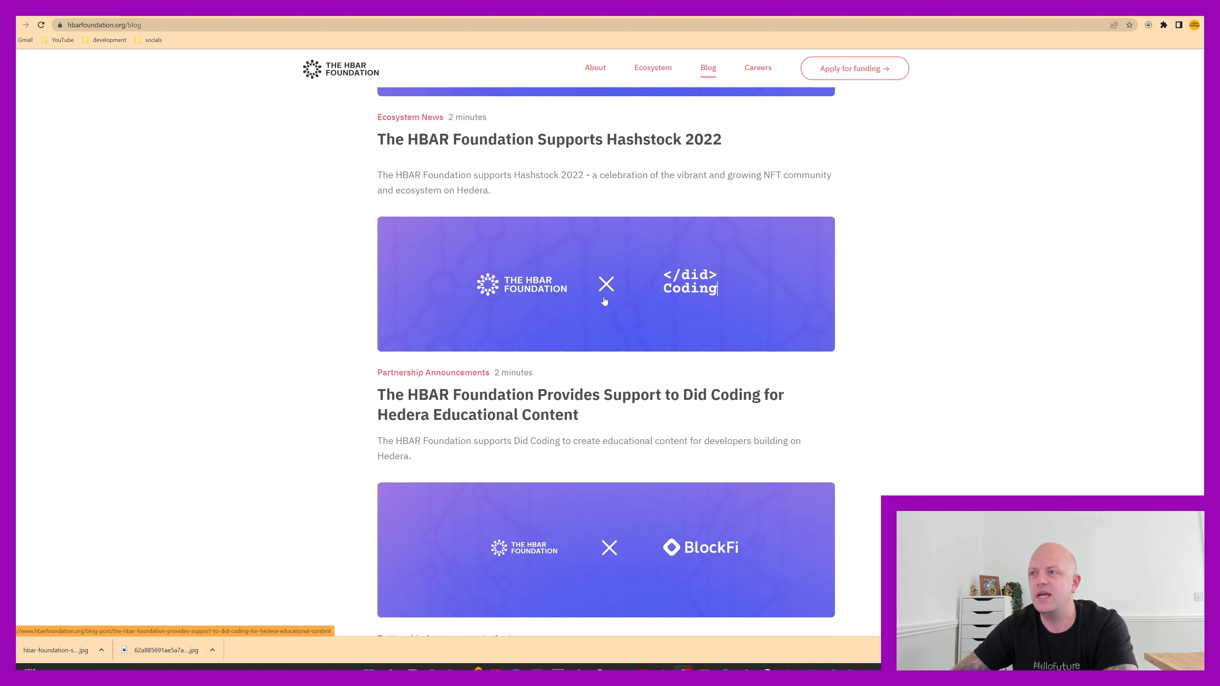
scroll("down", 3)
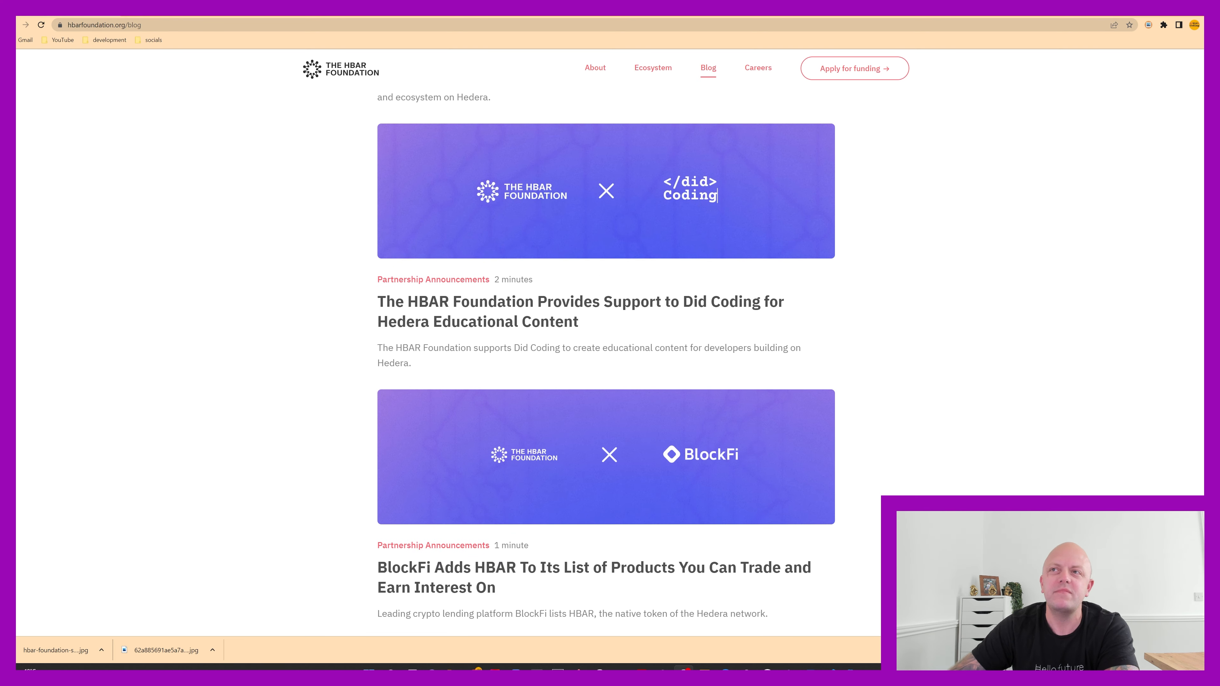